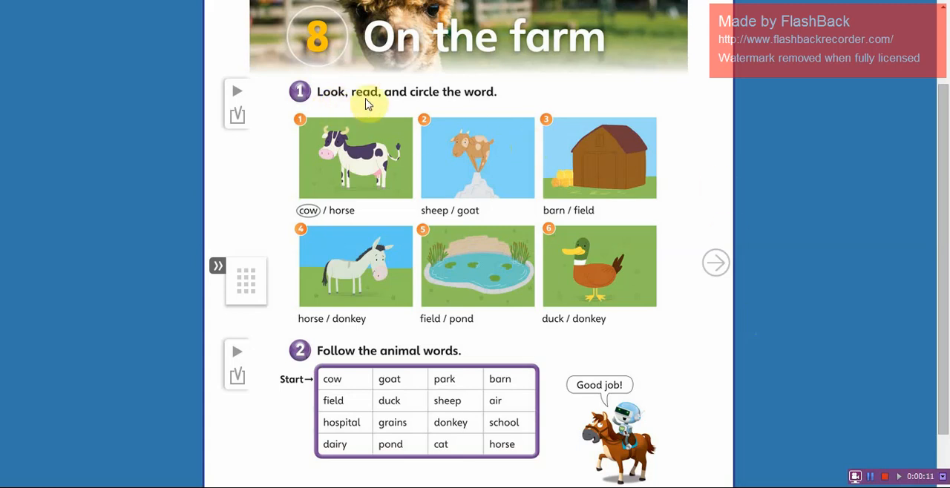
pyautogui.moveTo(486, 113)
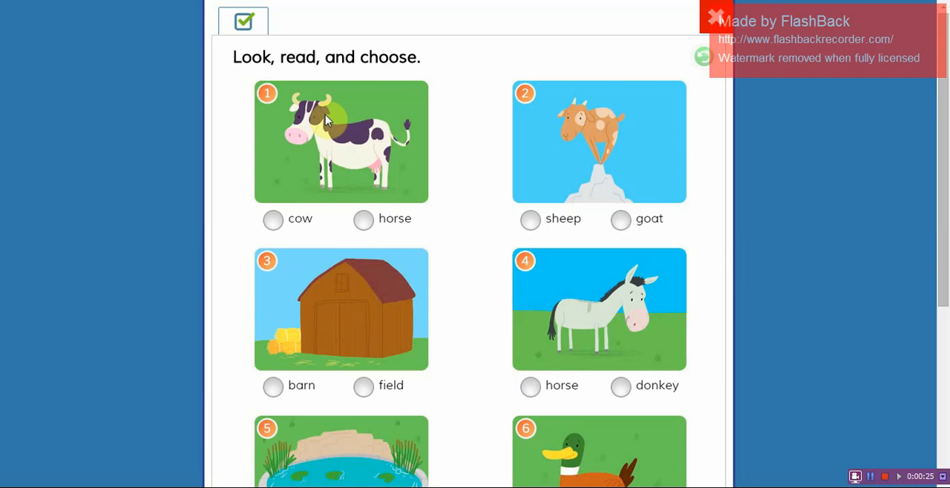
# Choose cow, goat, barn and donkey for pictures 1–4 of the farm quiz
pyautogui.click(273, 219)
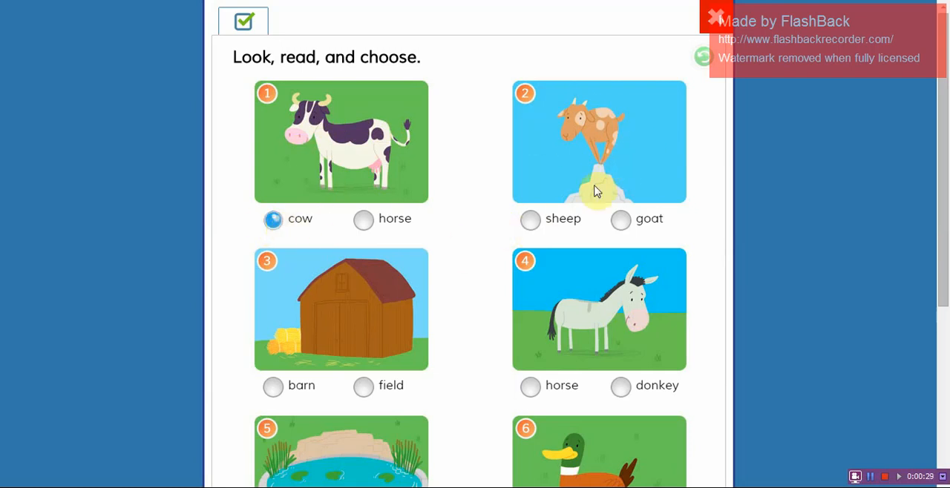
pyautogui.click(620, 219)
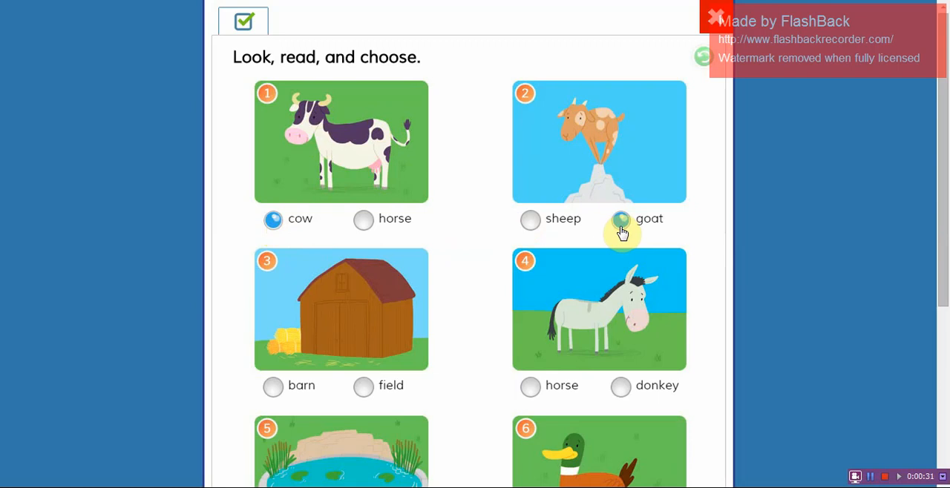
pyautogui.click(620, 219)
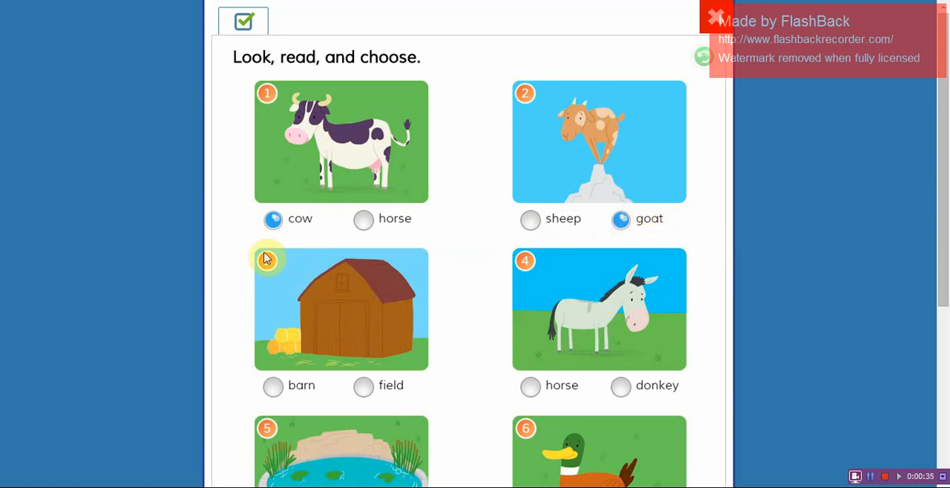
pyautogui.click(273, 386)
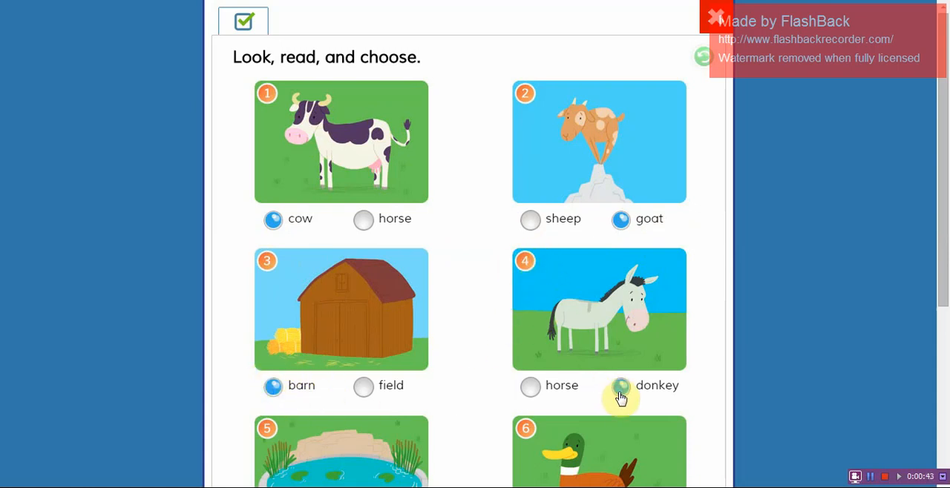
pyautogui.click(620, 385)
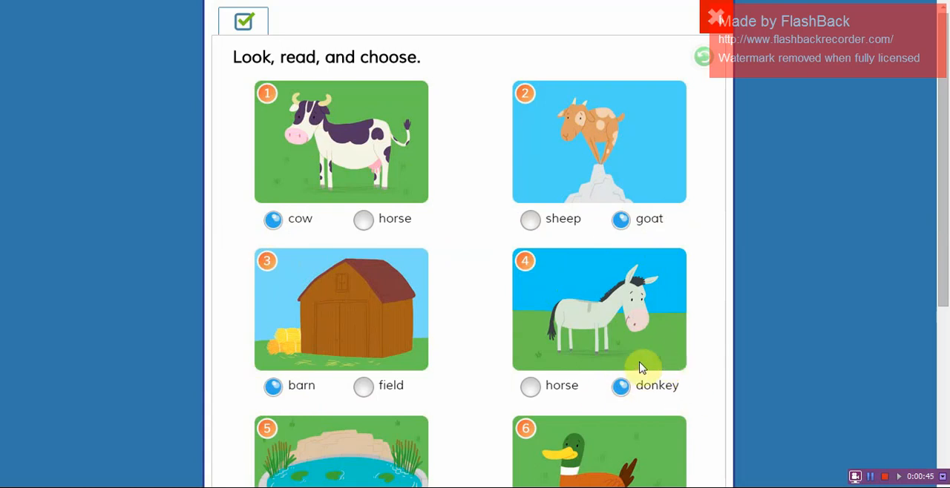
# Choose pond for picture 5 and duck for picture 6, completing all six answers
pyautogui.scroll(-3)
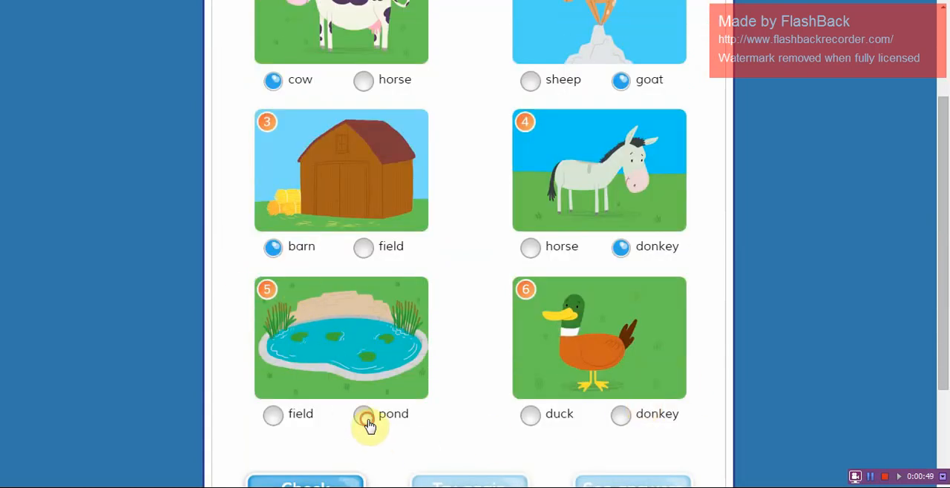
pyautogui.click(362, 414)
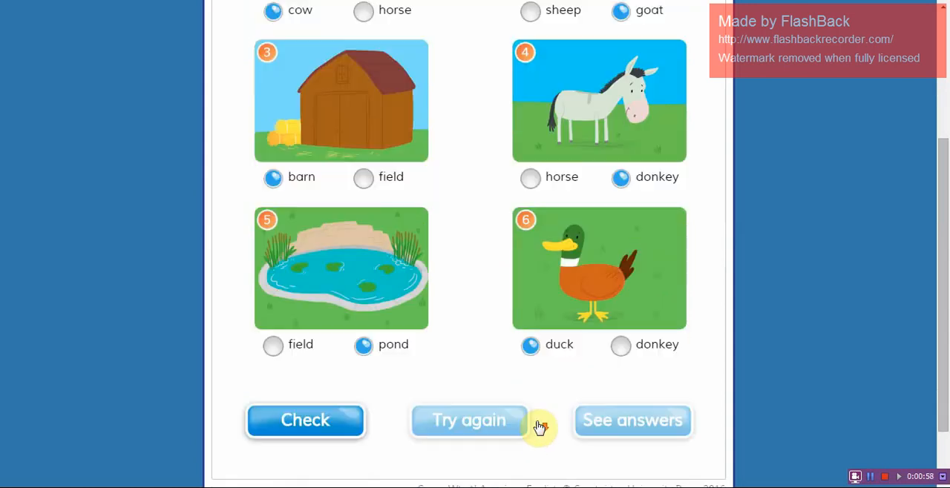
pyautogui.click(304, 420)
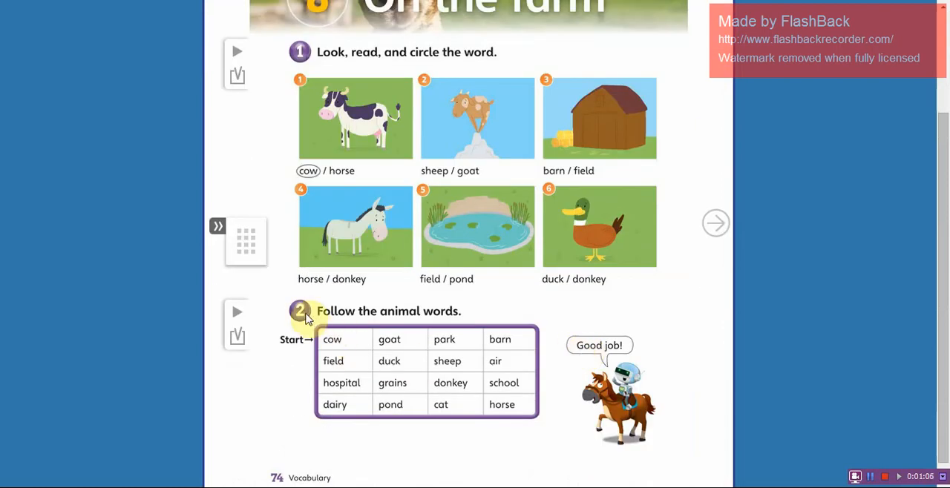
pyautogui.moveTo(464, 323)
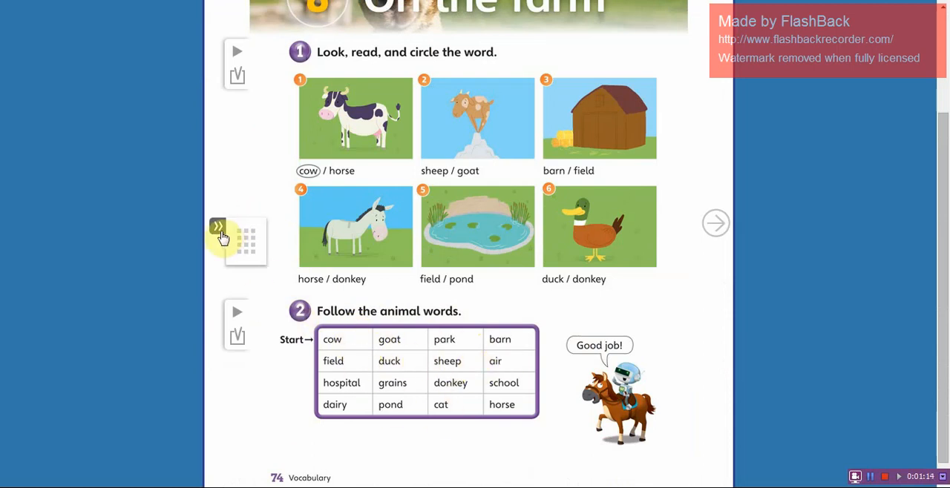
# Draw a pen line from cow through goat to duck in the 'Follow the animal words' grid
pyautogui.click(218, 226)
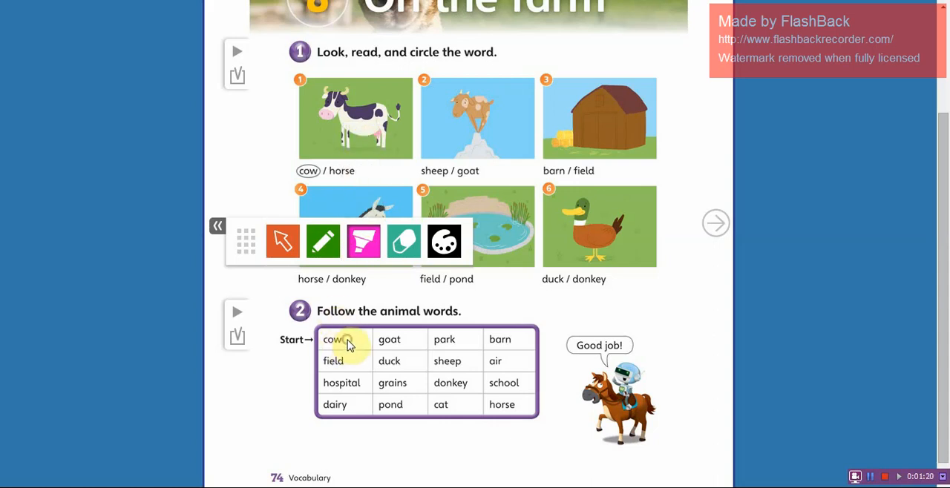
pyautogui.moveTo(337, 339); pyautogui.dragTo(386, 340)
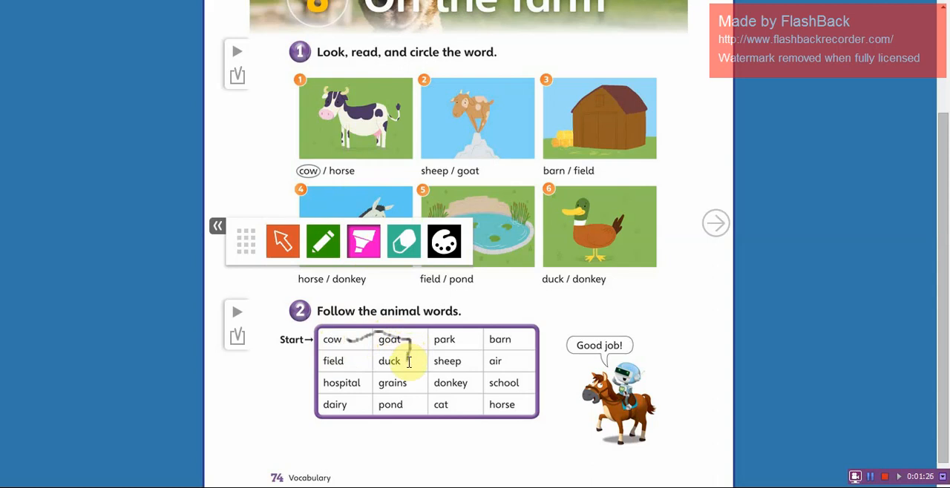
pyautogui.moveTo(423, 364)
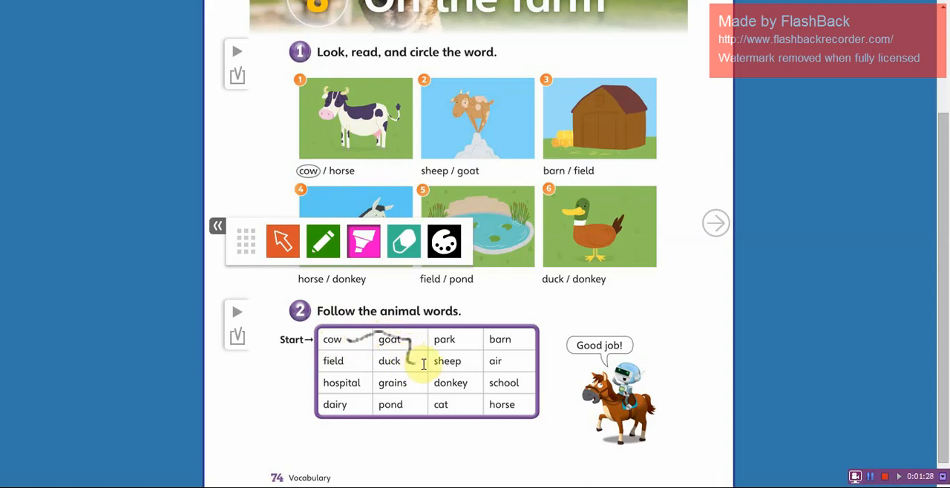